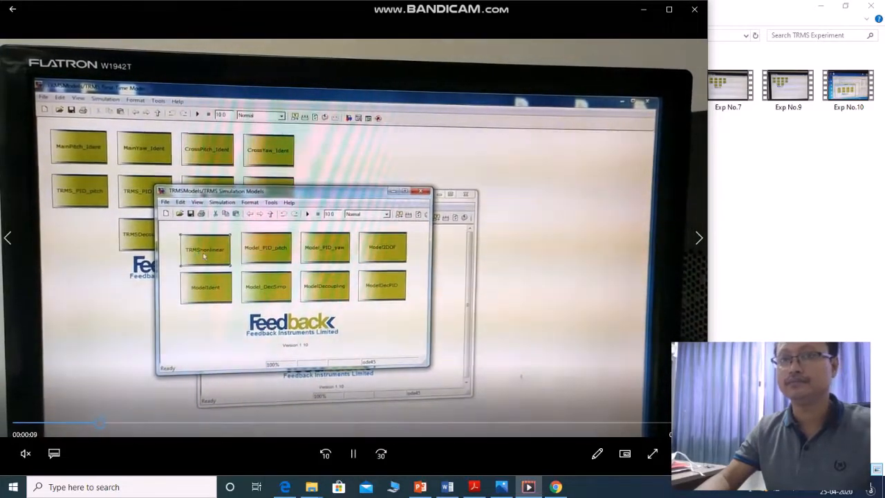
# Step: Start the Exp video so it plays to the Simulink pitch model and scope
pyautogui.doubleClick(205, 249)
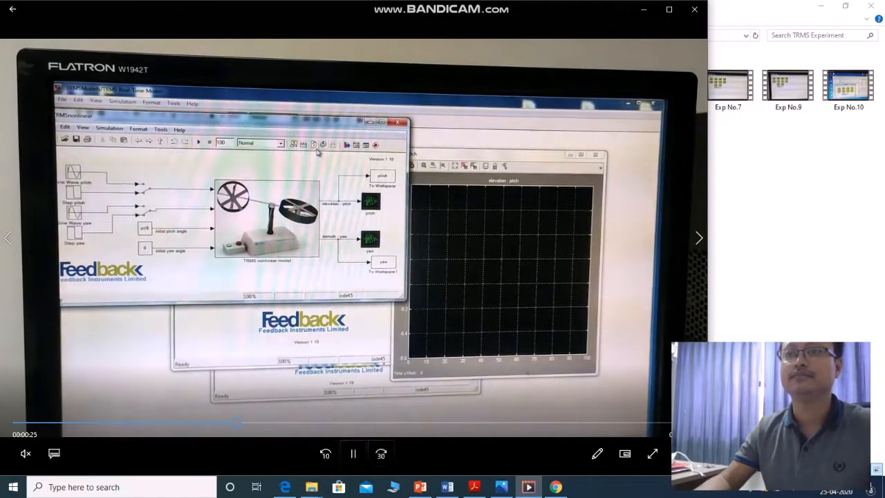
# Step: Pause the video at 0:27 on the TRMS pitch model
pyautogui.click(353, 453)
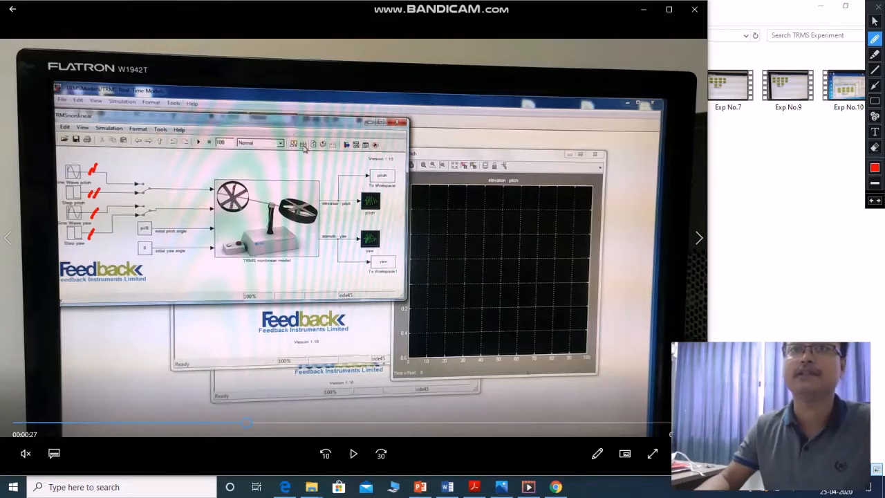
# Step: Mark the model's input signals in red and circle the switch blocks feeding them
pyautogui.moveTo(127, 177); pyautogui.dragTo(149, 228)
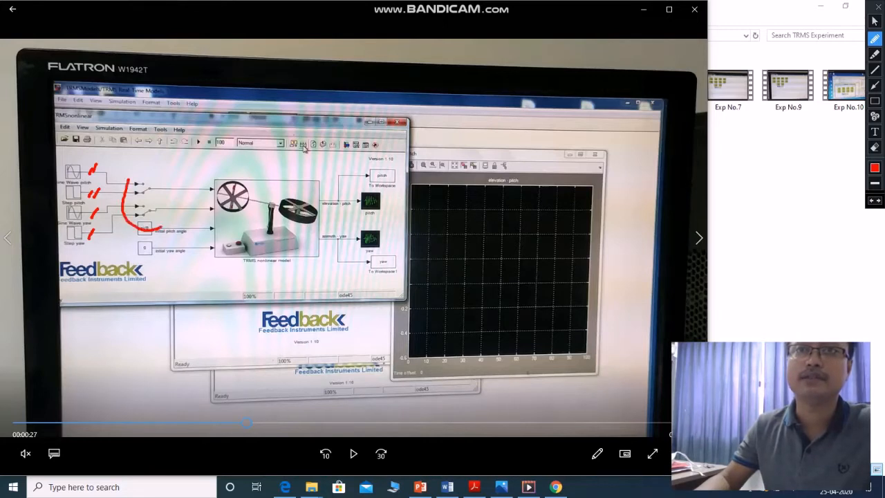
pyautogui.moveTo(125, 177); pyautogui.dragTo(139, 214)
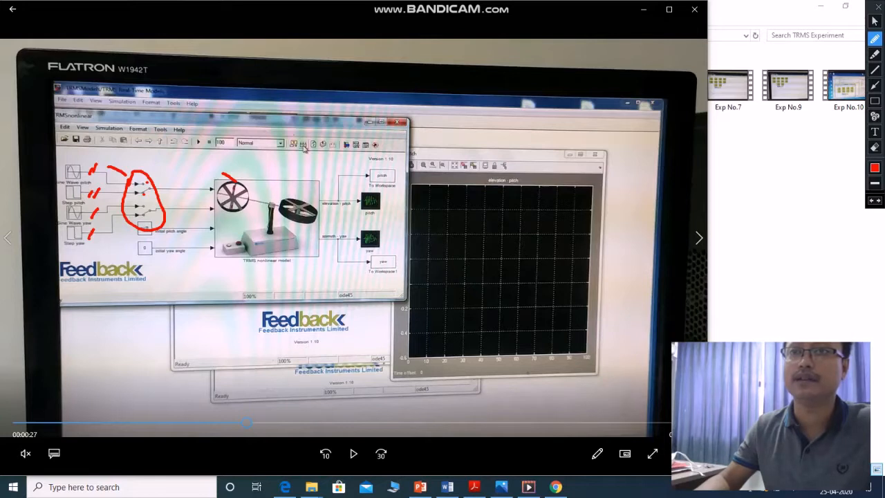
pyautogui.moveTo(246, 264); pyautogui.dragTo(288, 264)
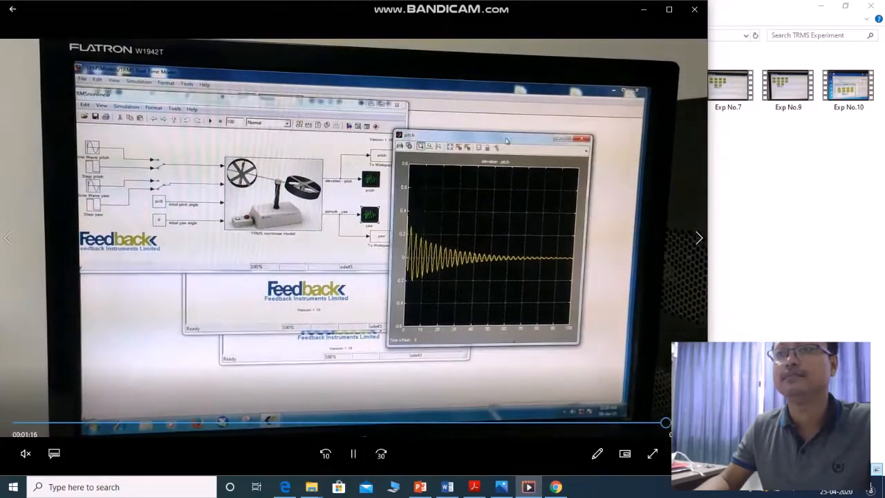
# Step: Resume the video and mark the start of the pitch oscillation on the scope plot
pyautogui.click(353, 454)
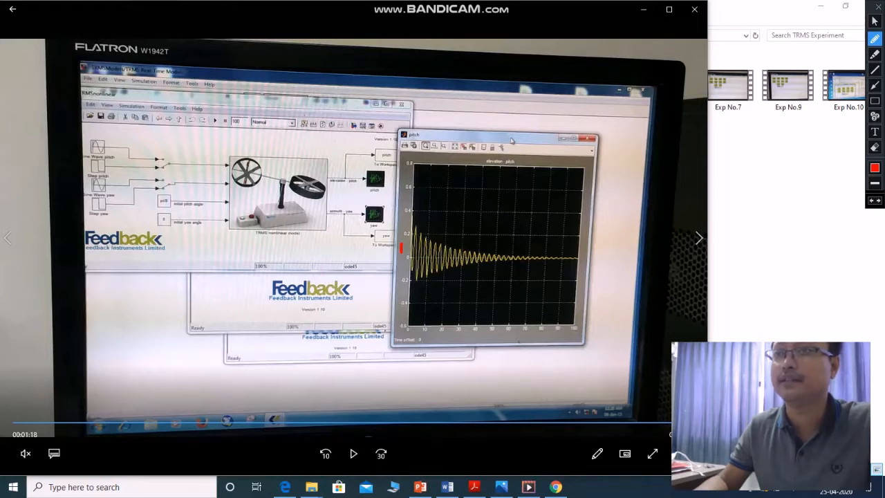
pyautogui.moveTo(449, 339); pyautogui.dragTo(567, 339)
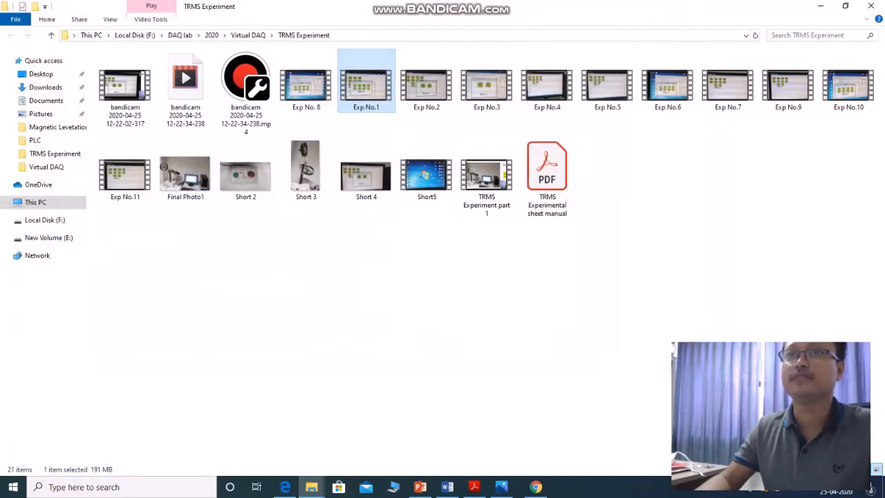
# Step: Open the next experiment video from the TRMS Experiment folder
pyautogui.click(426, 80)
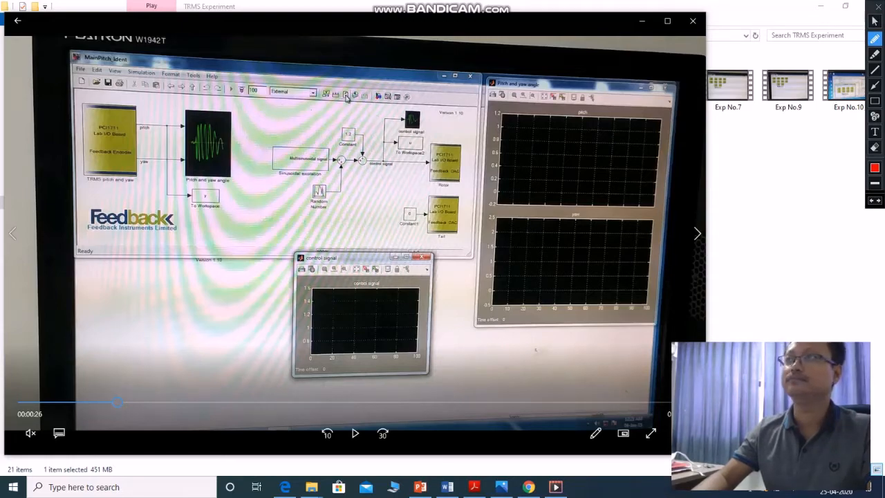
# Step: Play the Exp No.2 video toward the control signal scope at 2:27
pyautogui.click(354, 434)
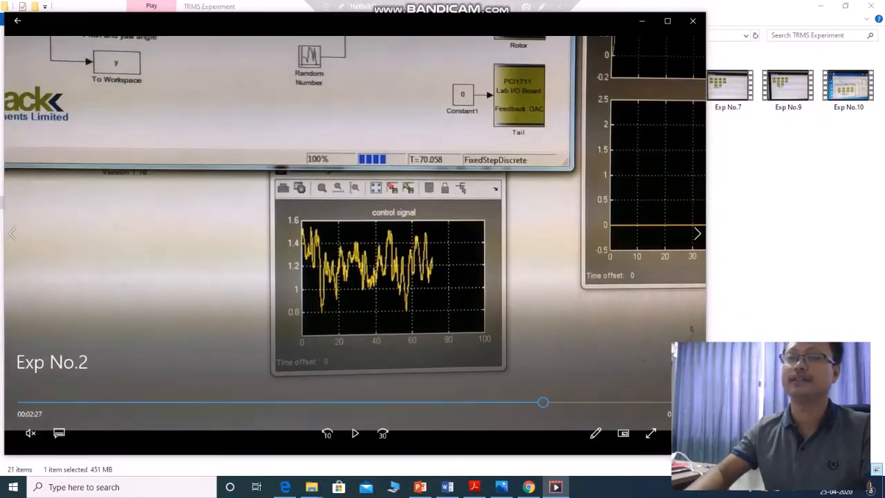
# Step: Mark the axes of the control signal plot in red as Exp No.2 plays out
pyautogui.click(542, 7)
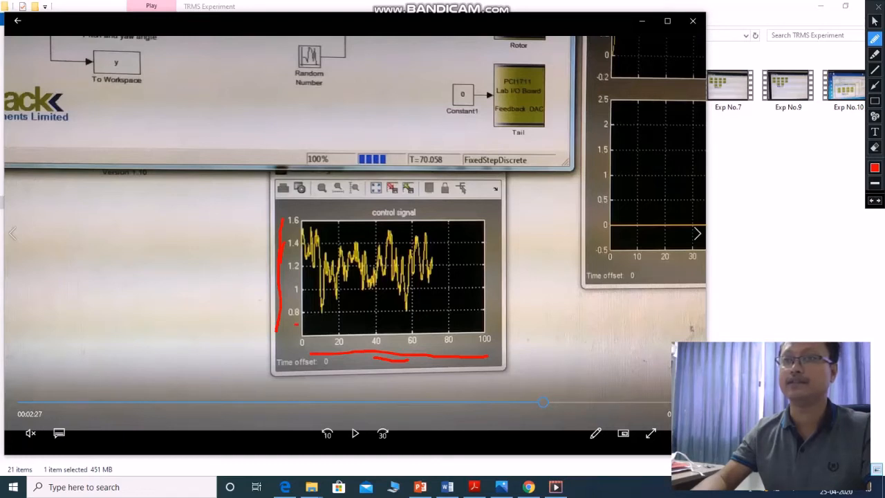
pyautogui.moveTo(298, 325); pyautogui.dragTo(484, 324)
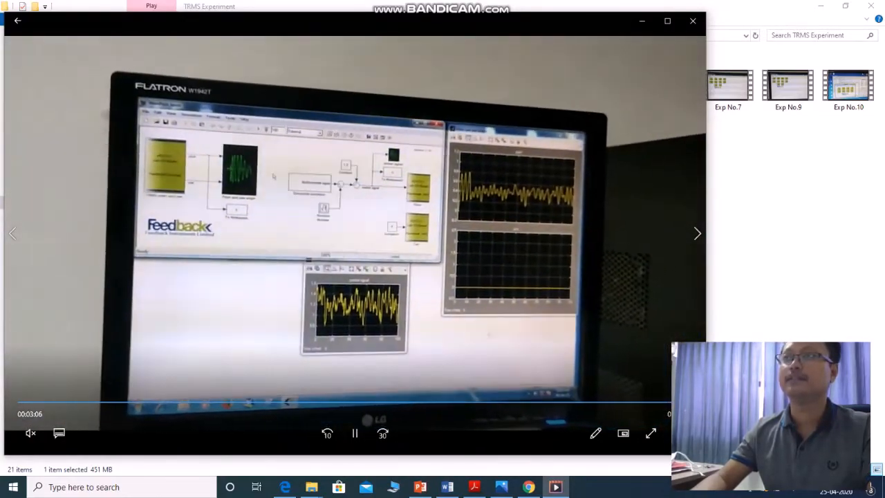
# Step: Open the Exp No.3 video from the TRMS Experiment folder
pyautogui.click(692, 22)
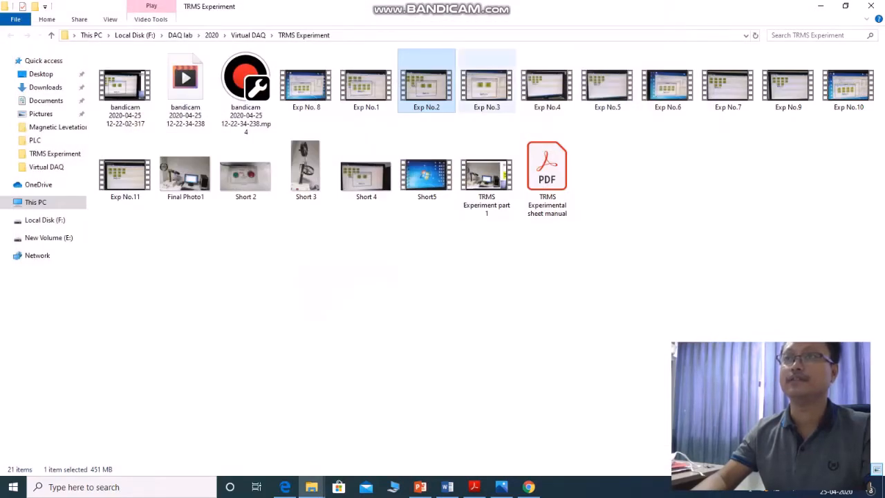
pyautogui.doubleClick(426, 79)
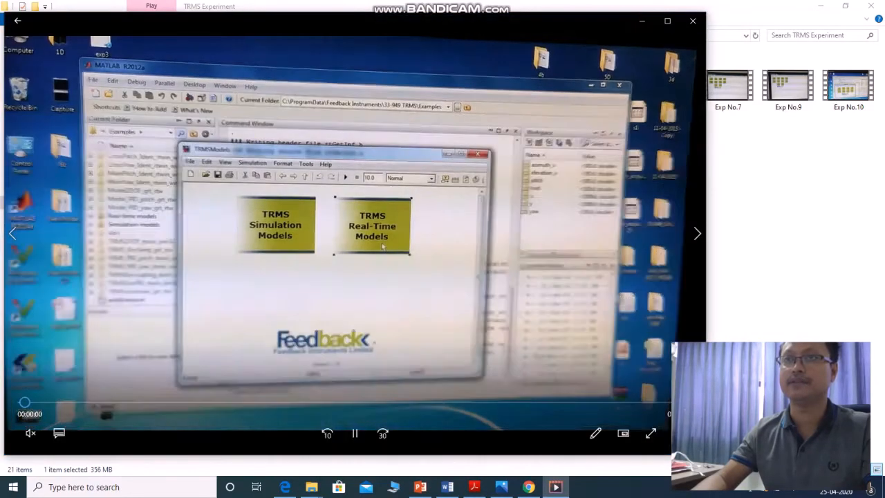
# Step: Jump the Exp No.3 video ahead to about 1:04 and pause on the twin-rotor rig footage
pyautogui.click(354, 434)
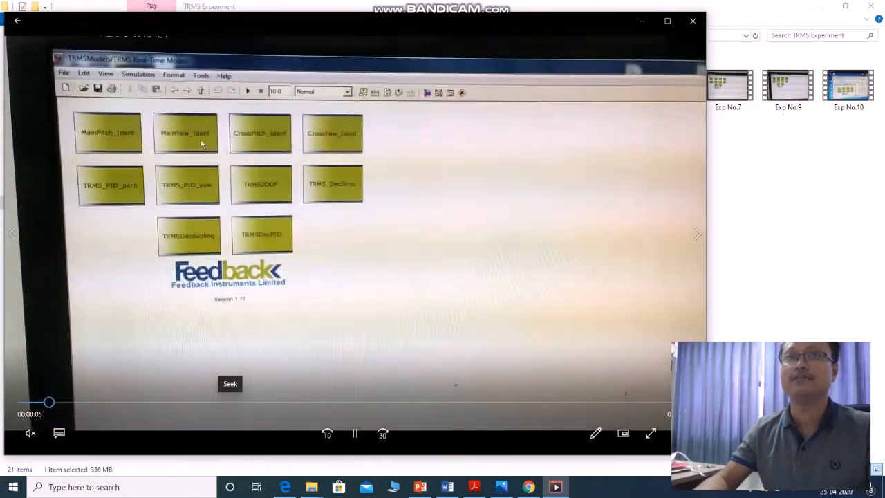
pyautogui.doubleClick(185, 132)
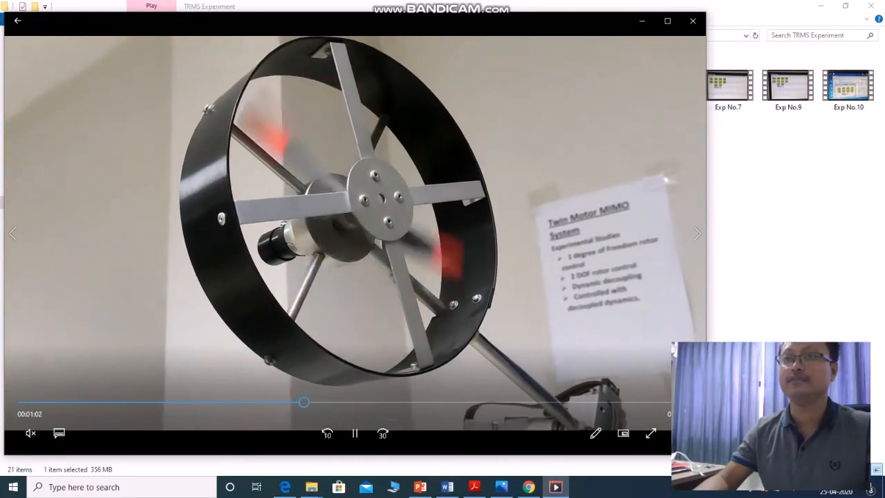
pyautogui.click(354, 434)
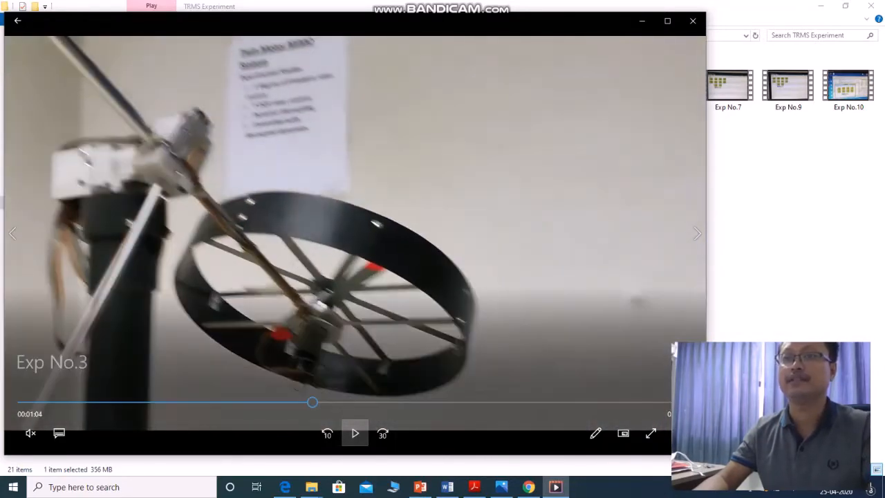